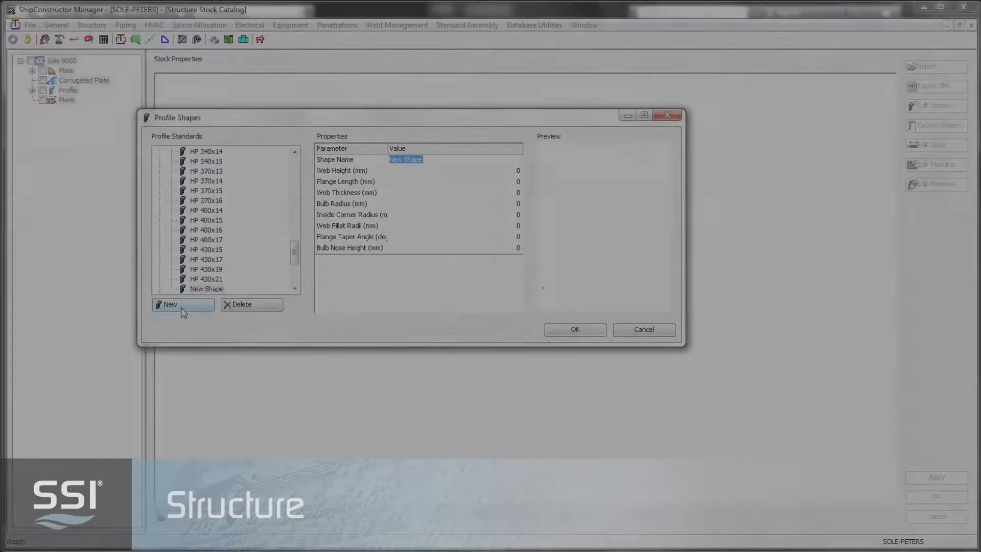
# - Enter profile HP 60x04: web 60, flange 17, bulb and corner radius 3.5, taper 30
pyautogui.write('HP 60x04')
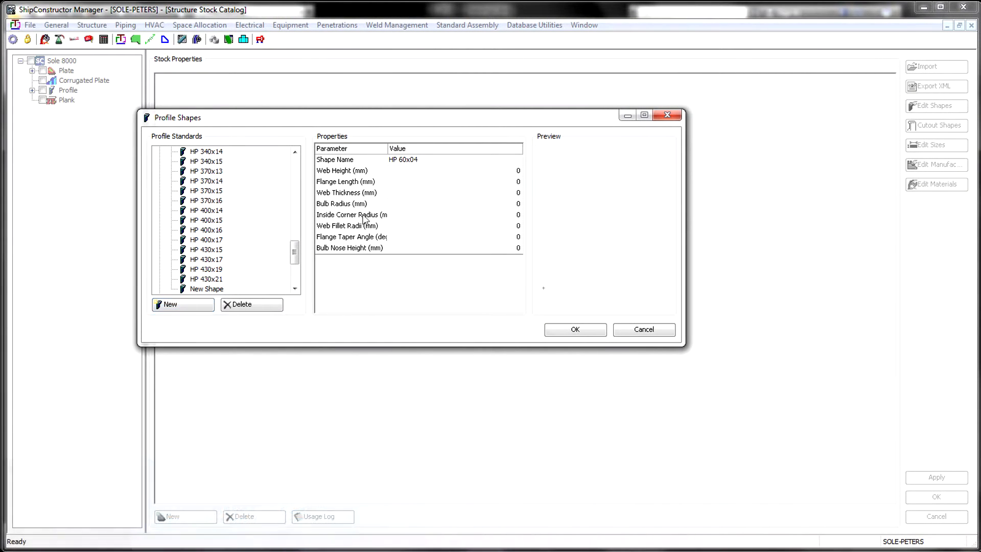
pyautogui.write('60')
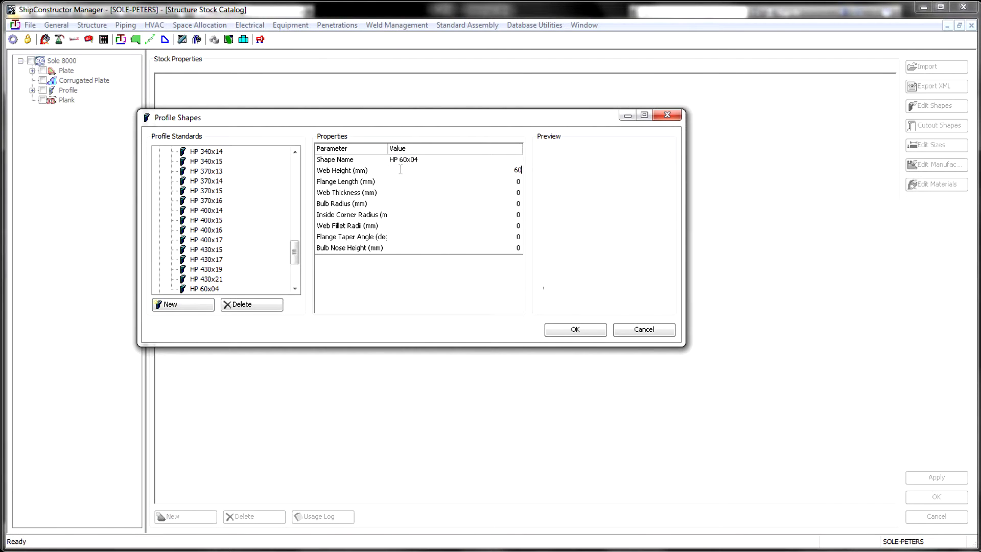
pyautogui.write('17')
pyautogui.click(455, 192)
pyautogui.write('4')
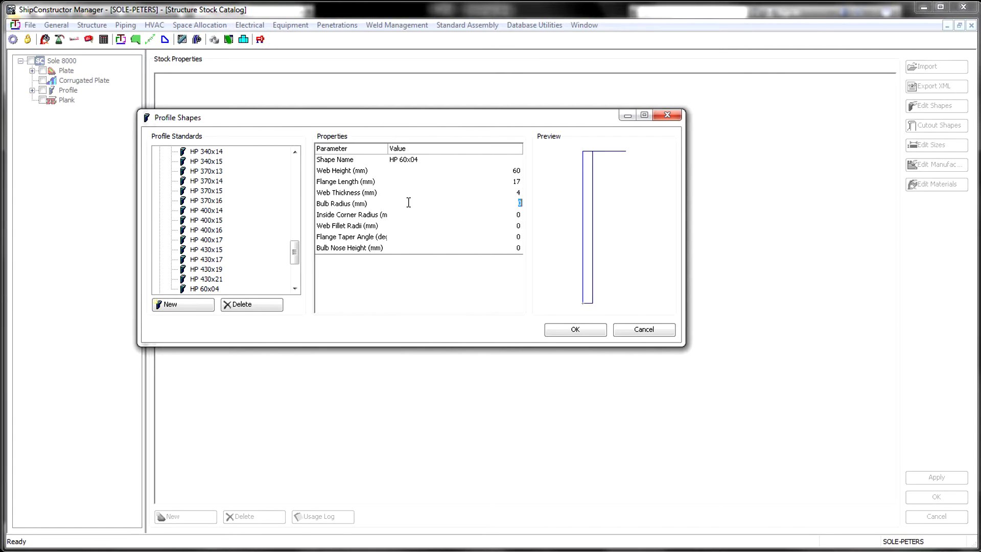
pyautogui.write('3.5')
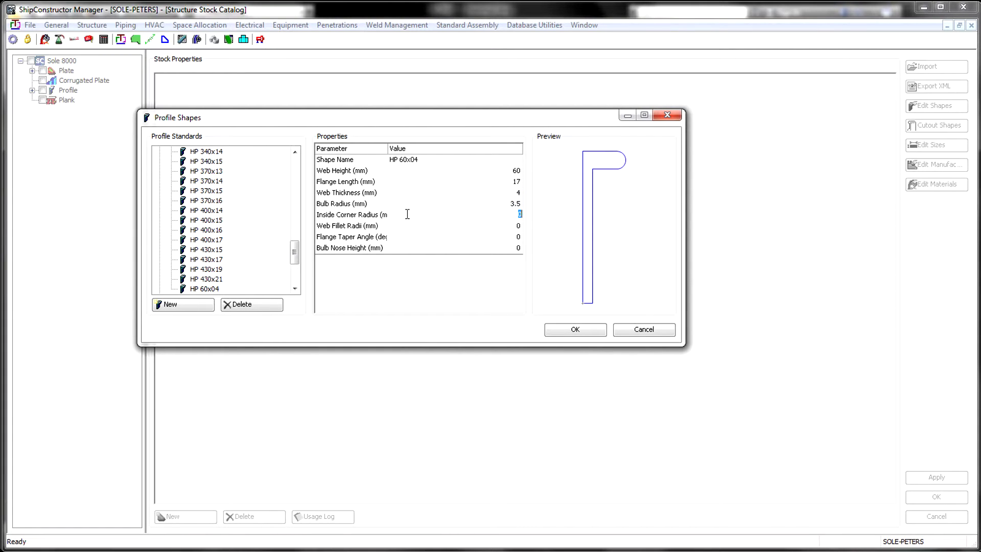
pyautogui.write('3.5')
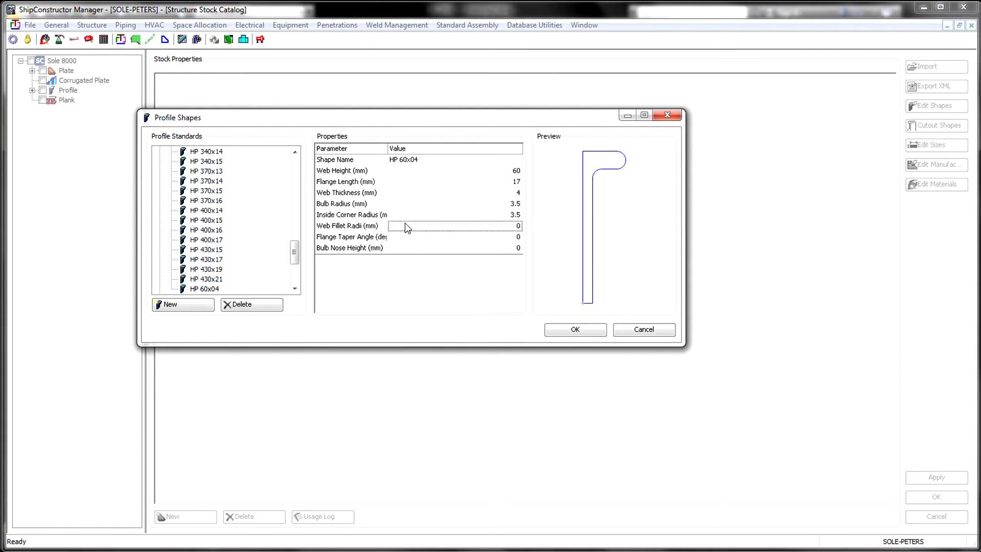
pyautogui.write('30')
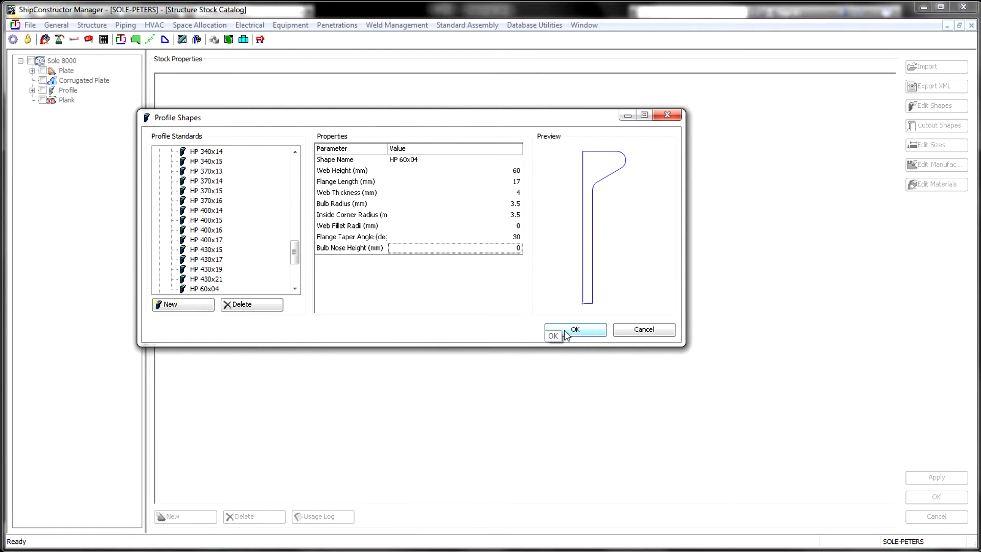
# - Save the new profile, then give SH 45 a Shoulder cut with width WT*2 at 45°
pyautogui.click(552, 335)
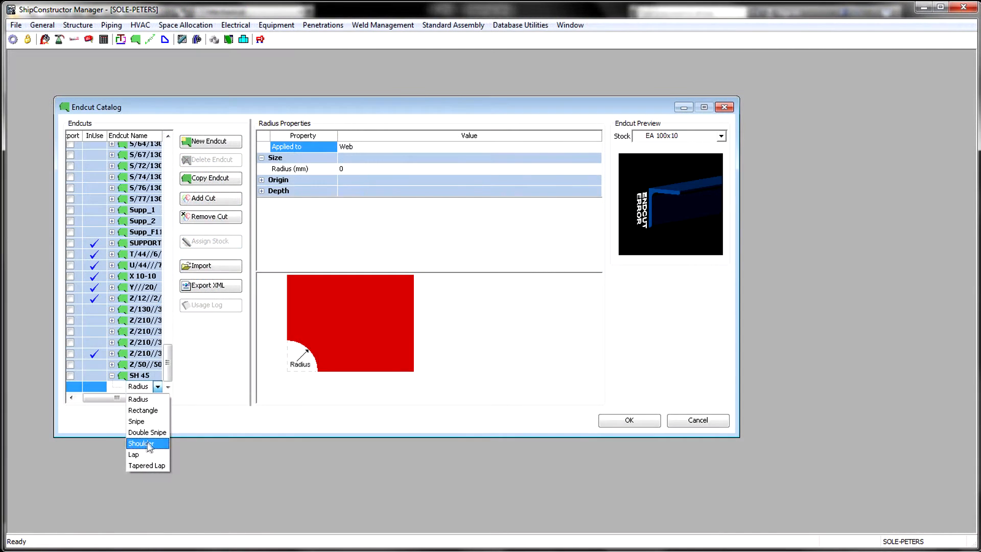
pyautogui.click(141, 443)
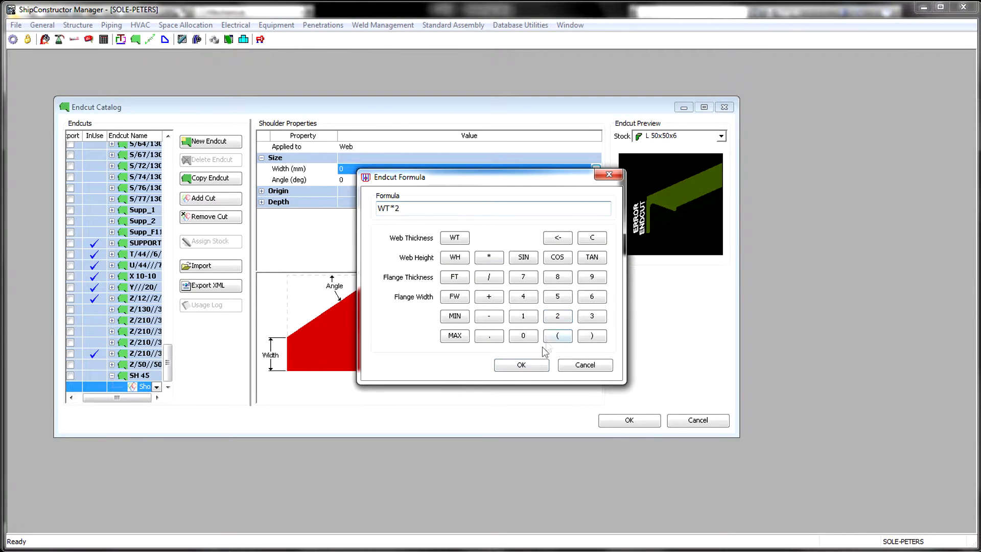
pyautogui.click(521, 365)
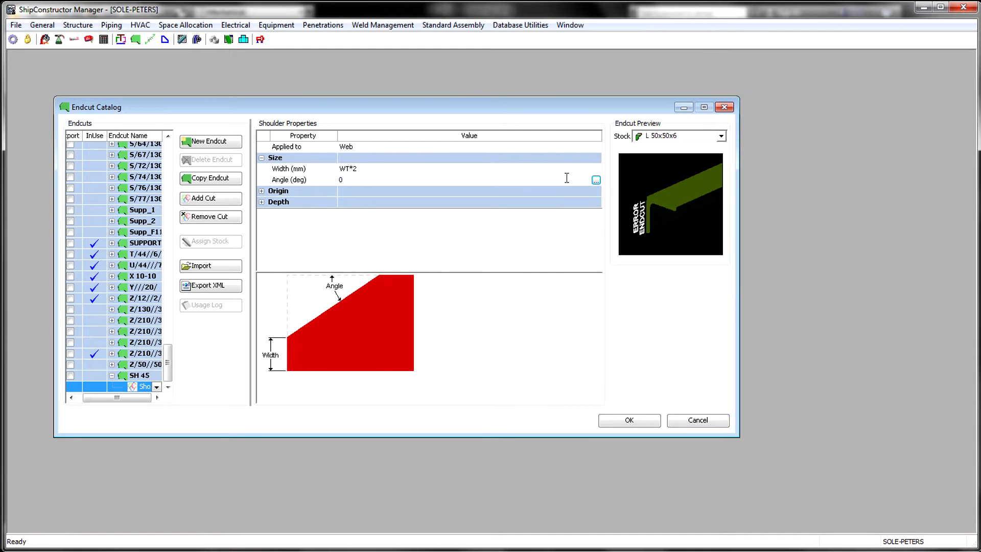
pyautogui.write('45')
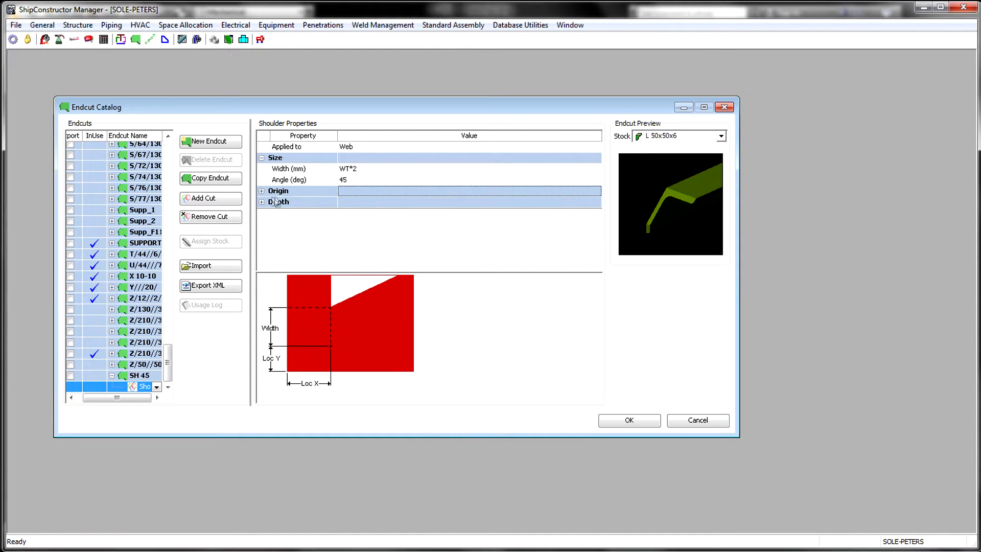
pyautogui.click(262, 190)
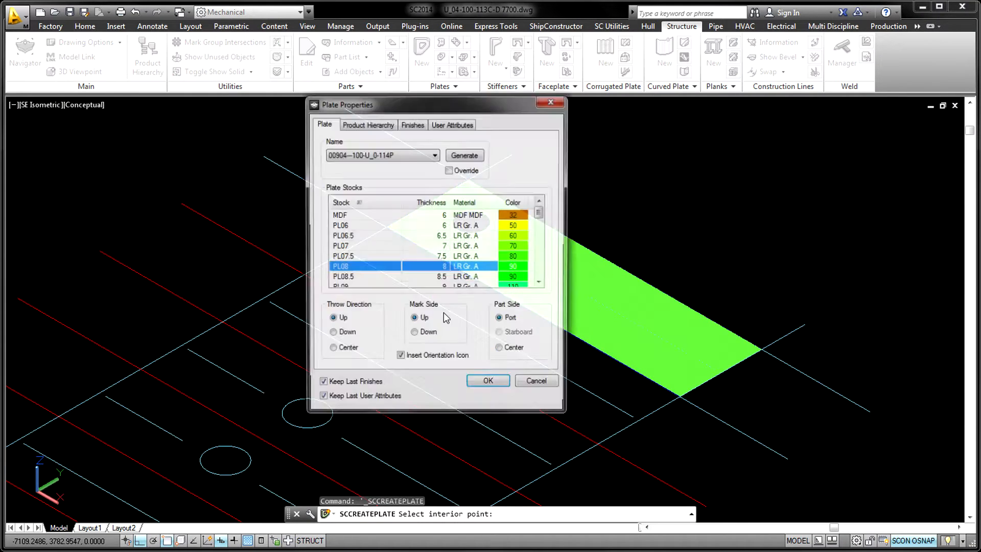
# - Confirm PL08 stock in Plate Properties to create the deck plate
pyautogui.click(488, 380)
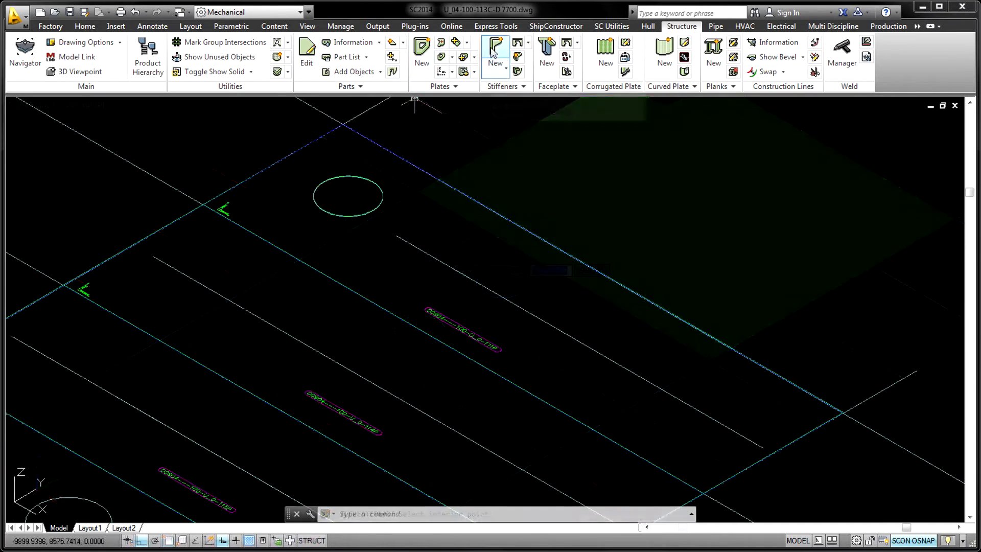
# - Add HP 220x10 stiffeners along the deck marklines with a changed start endcut
pyautogui.click(494, 51)
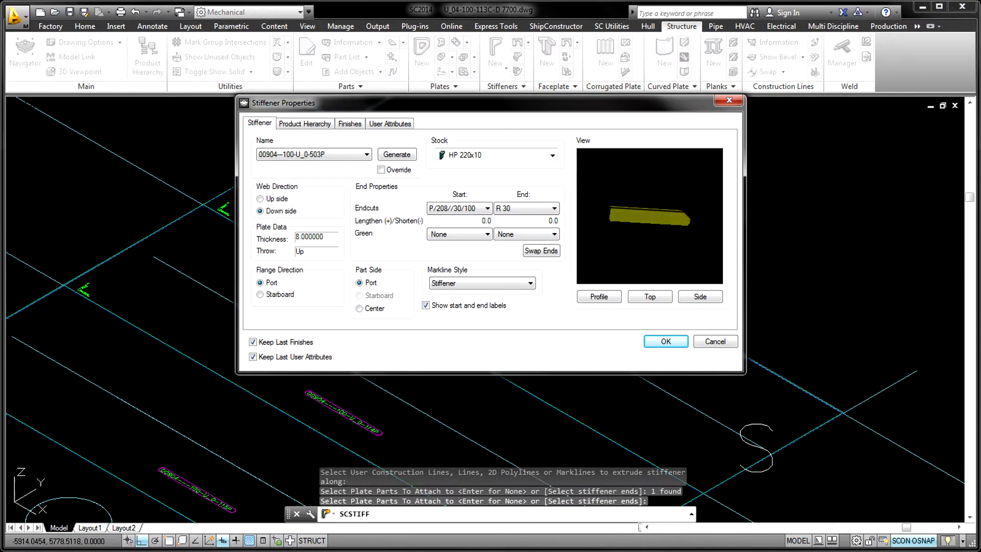
pyautogui.click(552, 208)
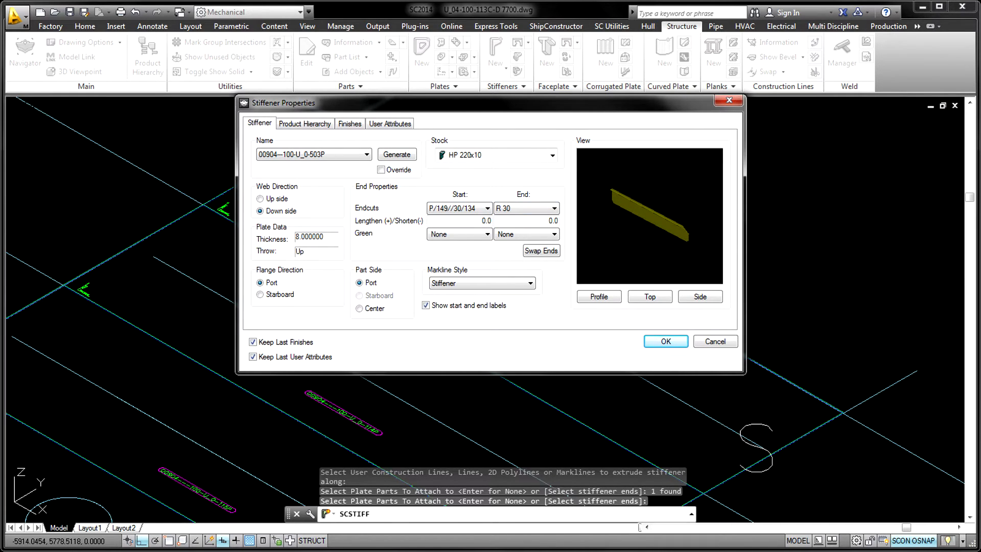
pyautogui.click(664, 341)
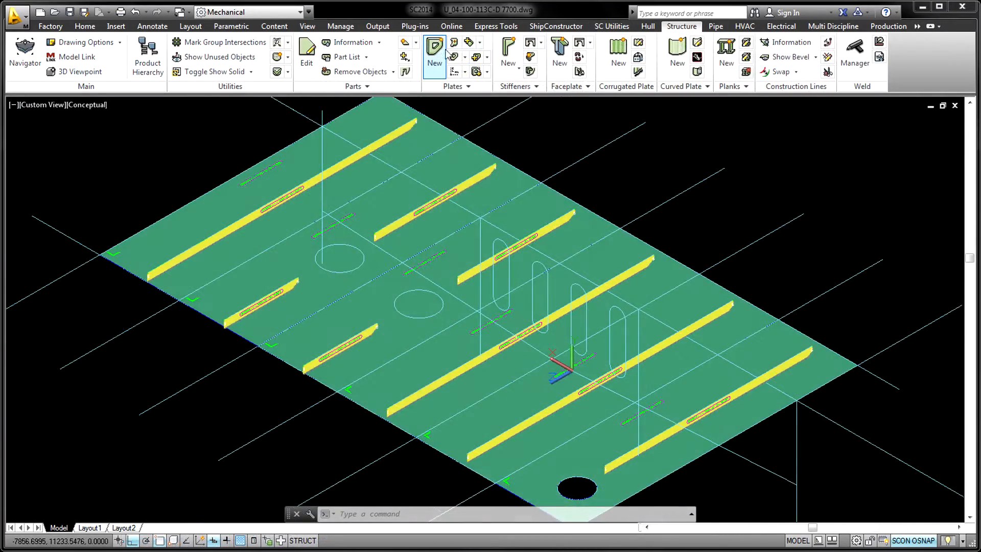
# - Mirror the bulkhead plate across the deck, keeping the original, and view in 2D Wireframe
pyautogui.click(558, 55)
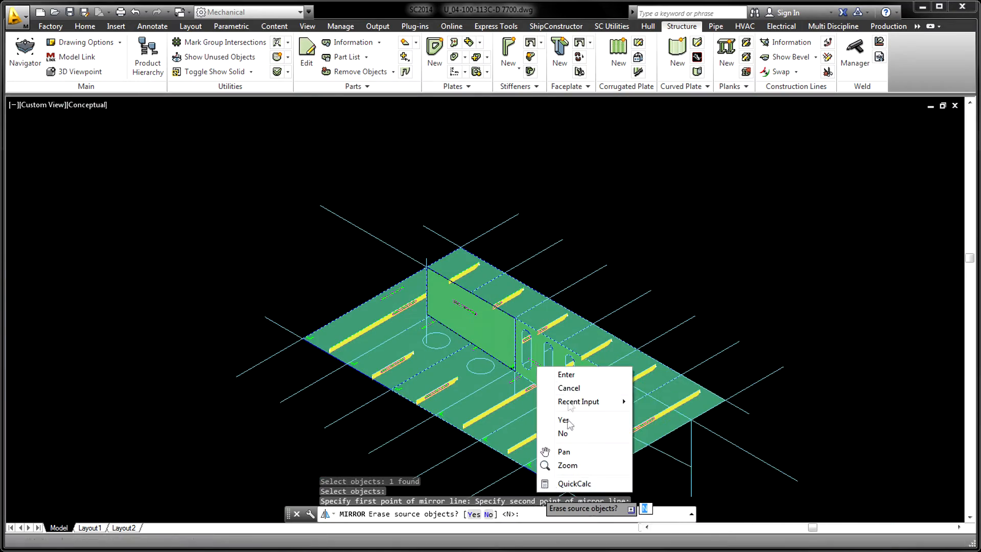
pyautogui.click(563, 433)
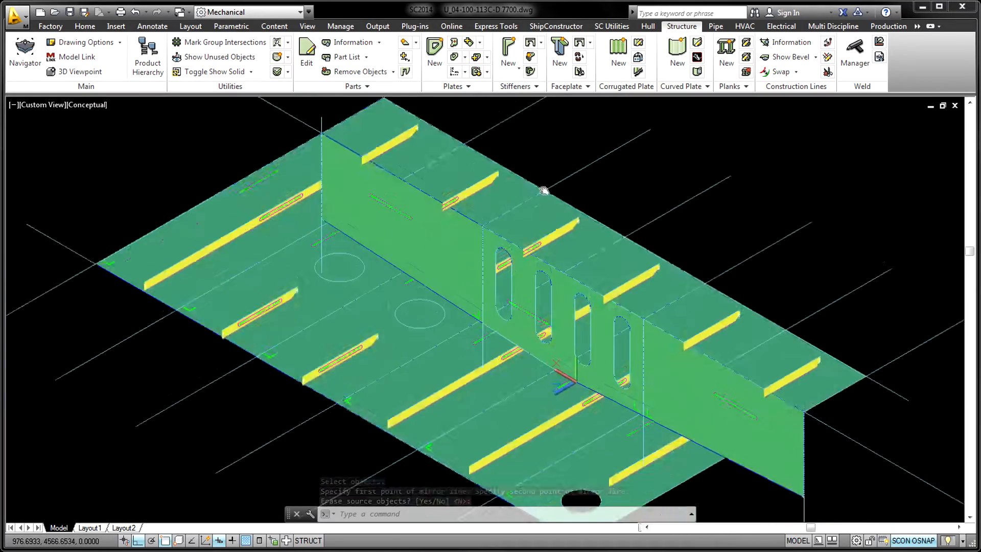
pyautogui.click(94, 104)
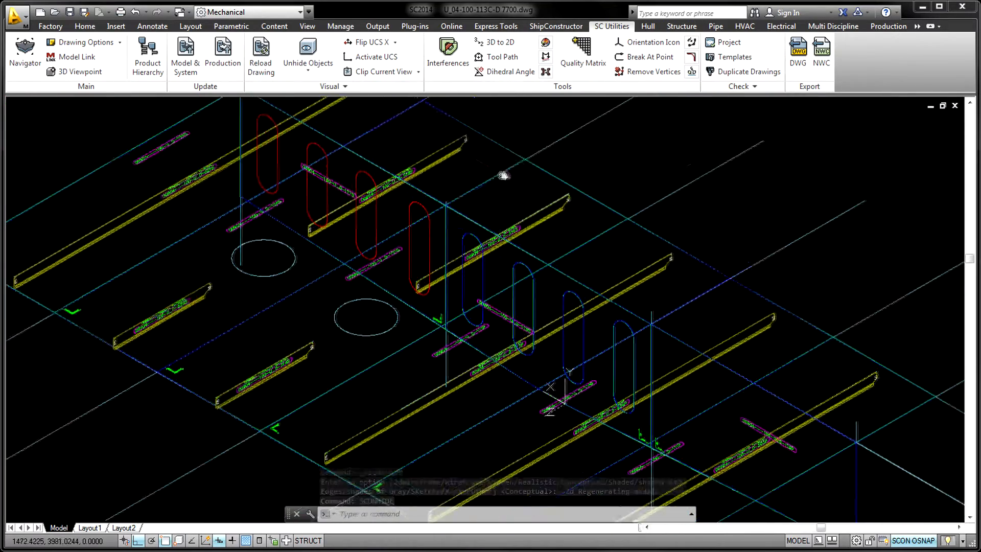
# - Add the slot outlines to the bulkhead plate as cutouts and update its mirrored copy
pyautogui.click(681, 26)
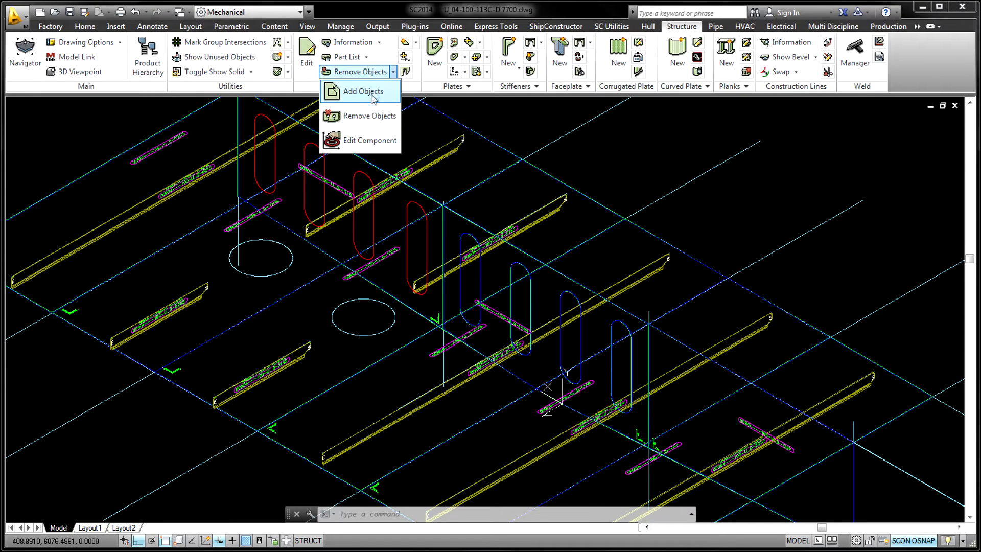
pyautogui.click(359, 92)
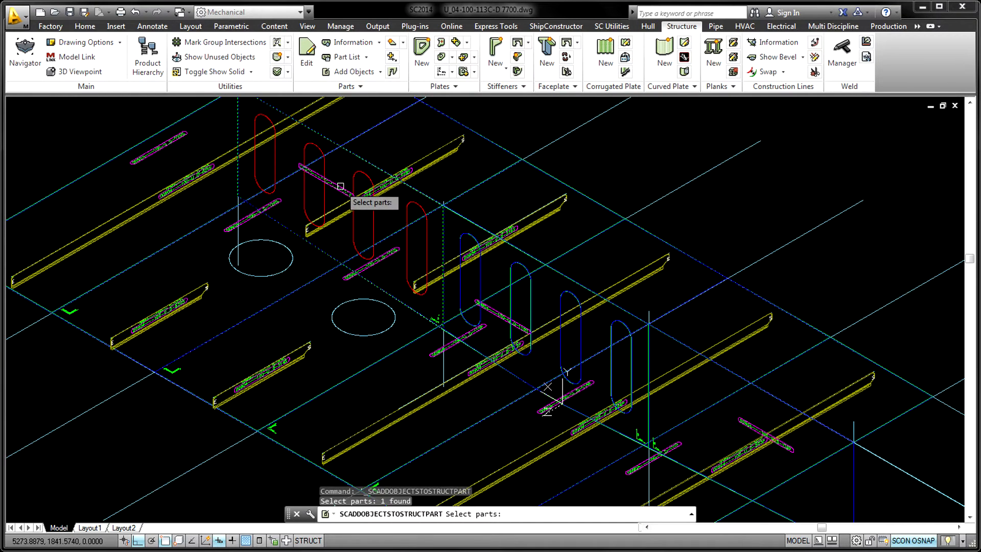
pyautogui.click(366, 226)
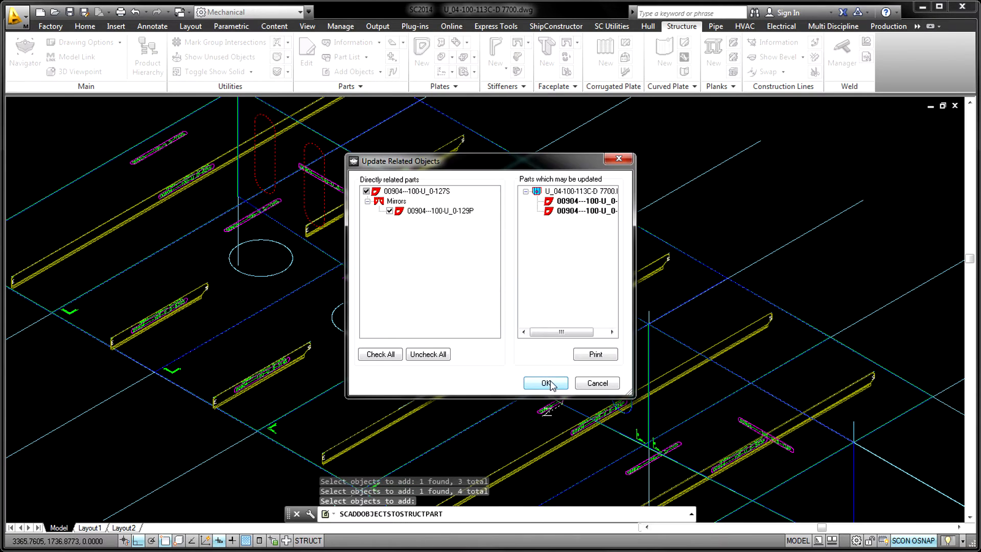
pyautogui.click(543, 383)
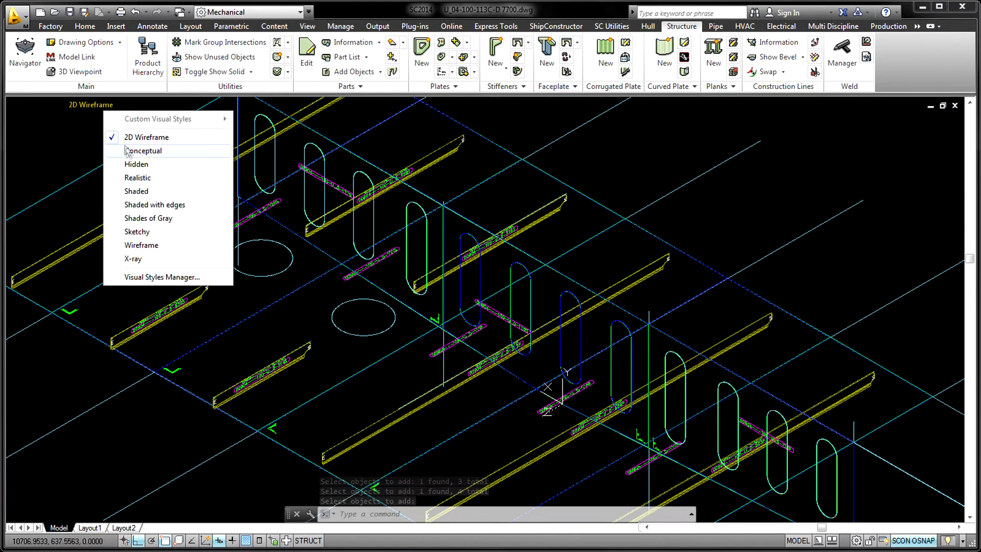
pyautogui.click(145, 150)
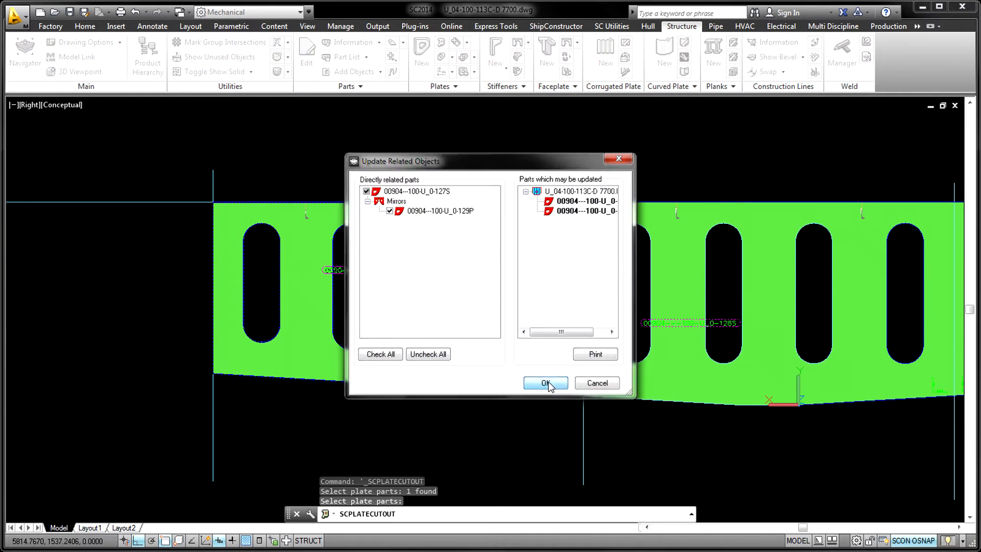
pyautogui.click(545, 383)
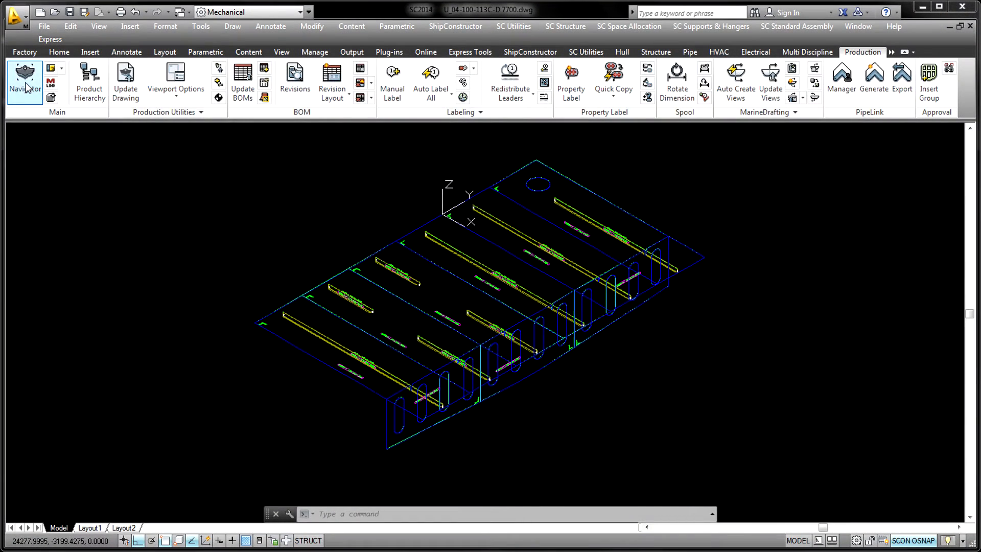
# - Open the Navigator and save changes to the deck drawing
pyautogui.click(25, 81)
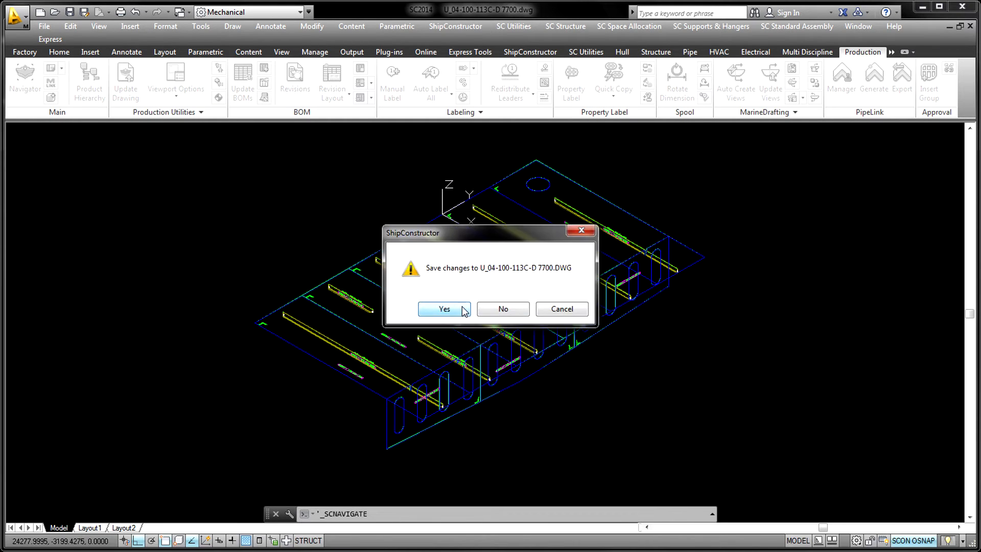
pyautogui.click(443, 309)
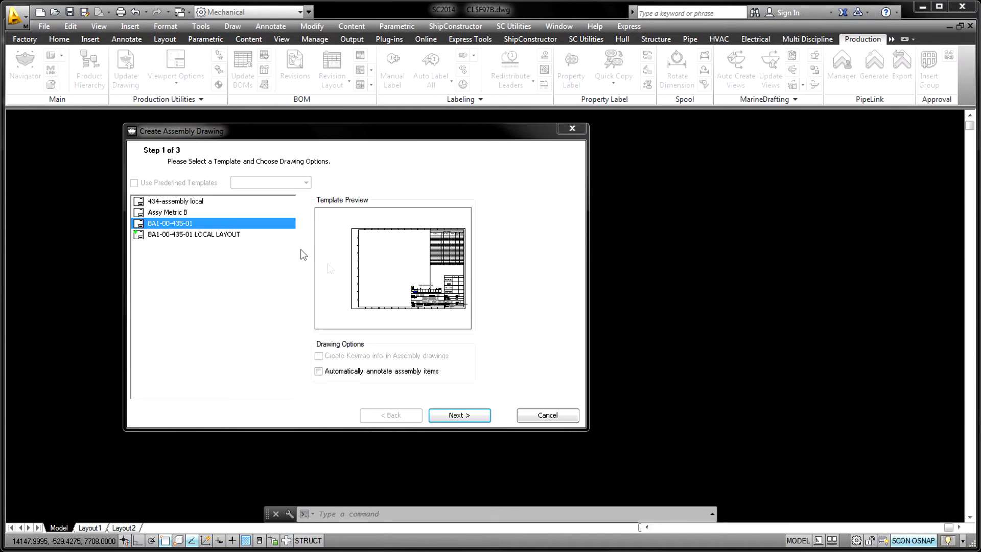
# - Enable automatic annotation, select assembly Deck 7700, and finish the BA1-00-435-01 drawing
pyautogui.click(318, 371)
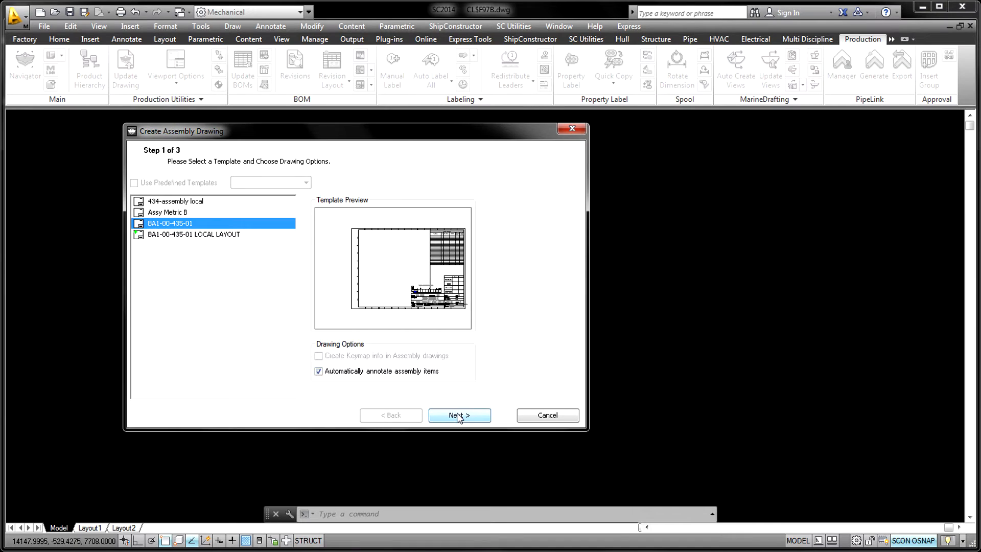
pyautogui.click(459, 415)
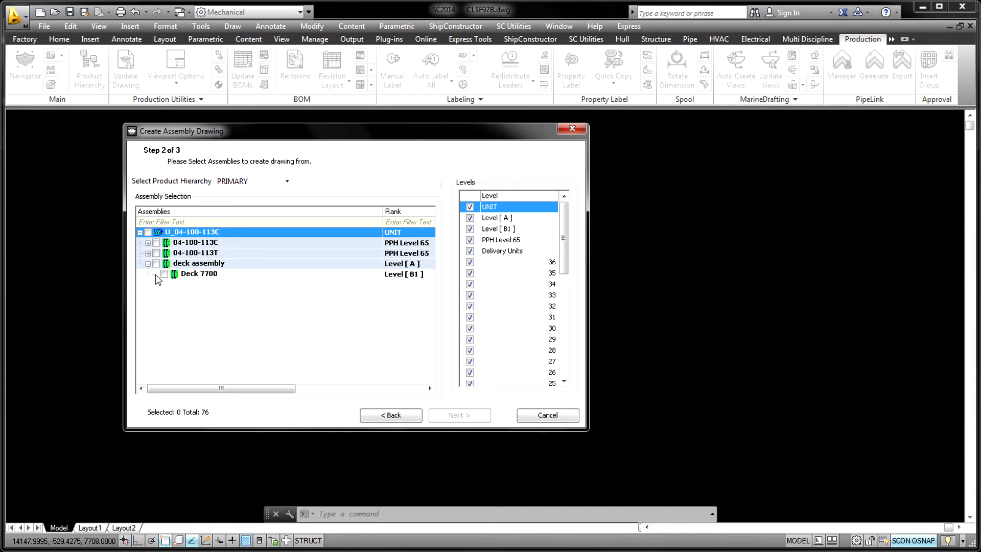
pyautogui.click(459, 415)
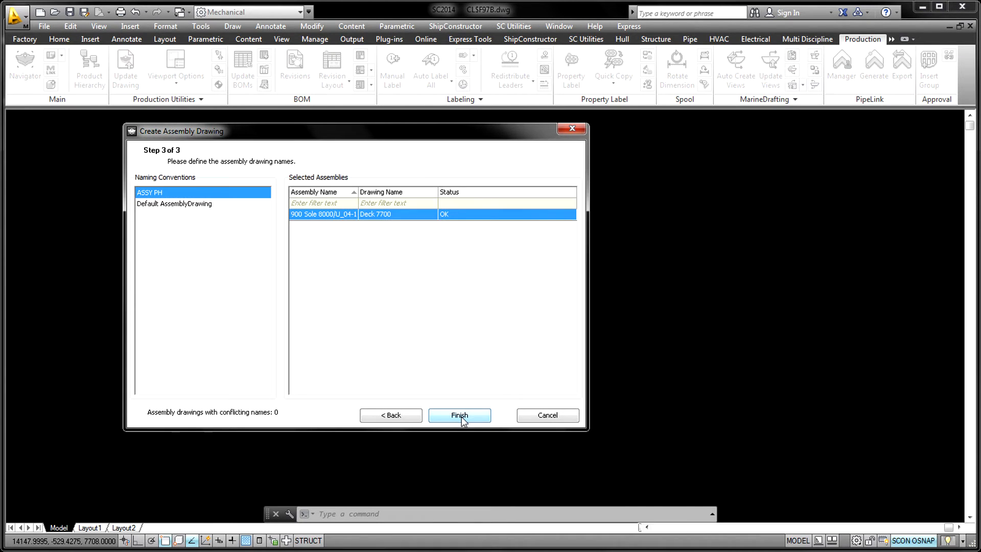
pyautogui.click(459, 416)
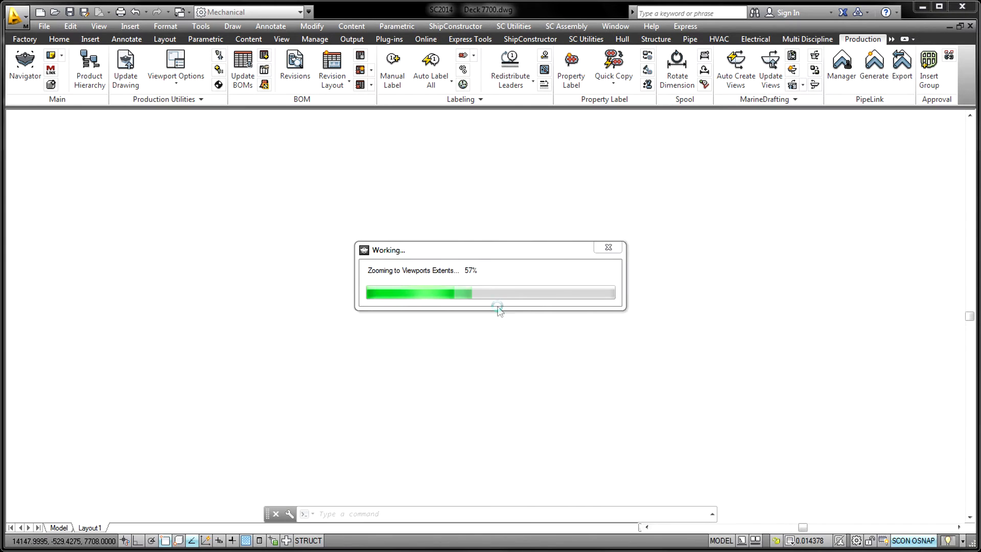